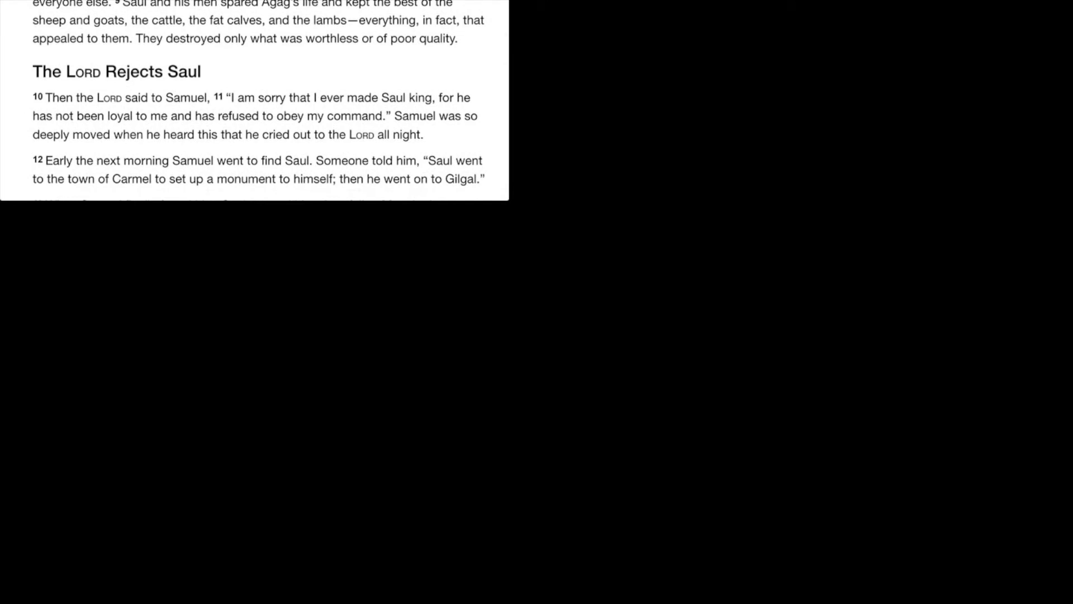
scroll("down", 3)
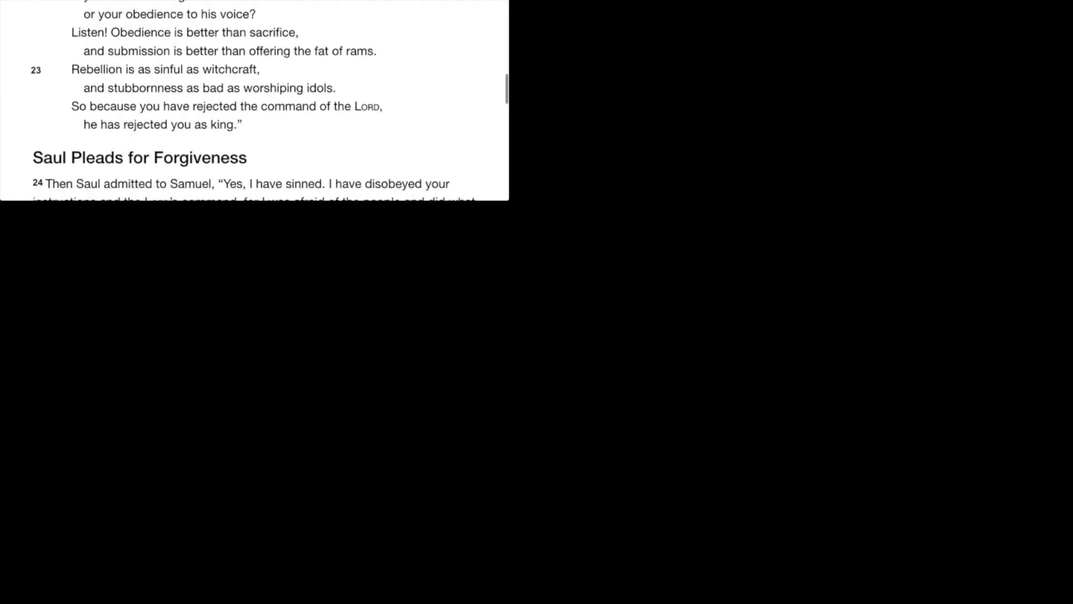